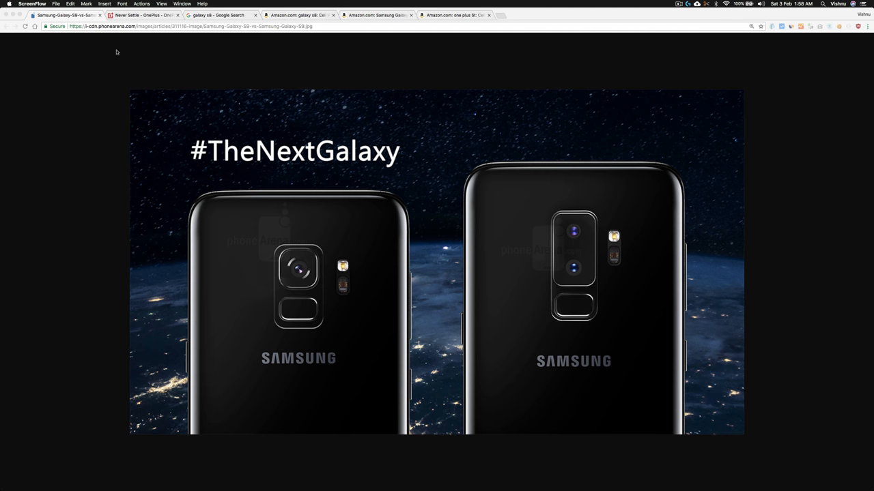
# Bring up the OnePlus store tab with the Lava Red OnePlus 5T at ₹37,999.
pyautogui.click(140, 15)
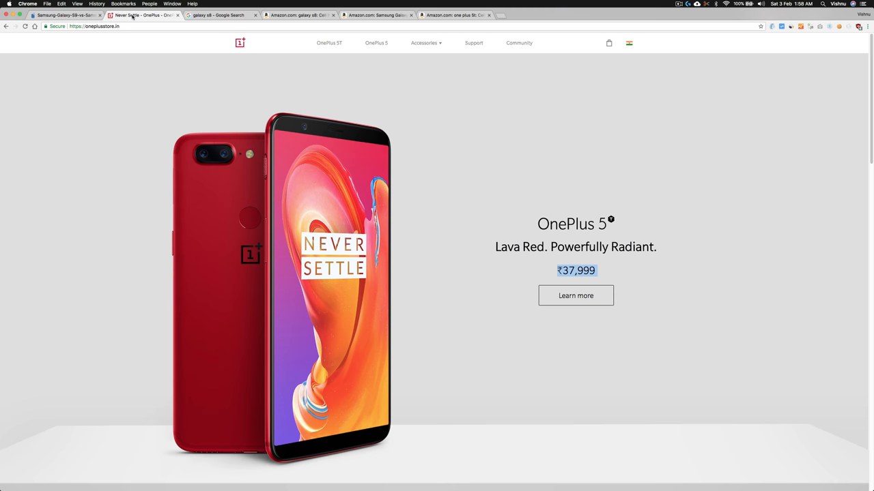
pyautogui.moveTo(134, 15)
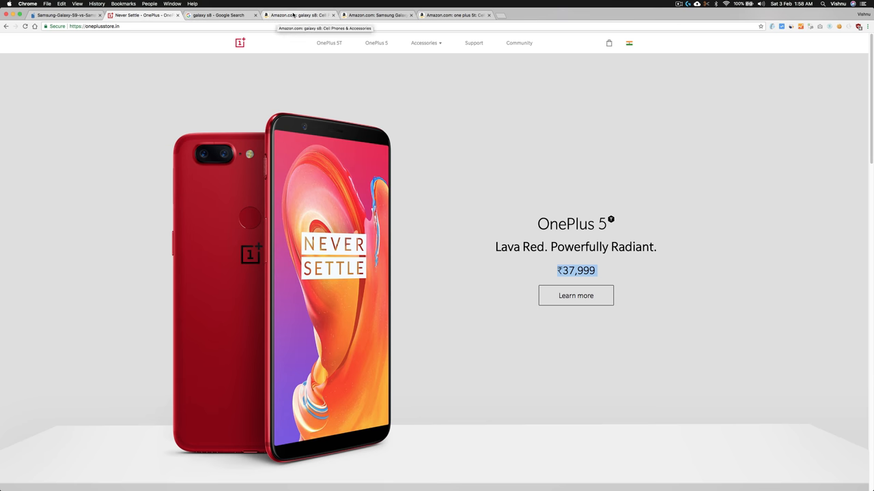
# Bring up the Amazon tab with the galaxy s8 Cell Phones search results.
pyautogui.click(297, 15)
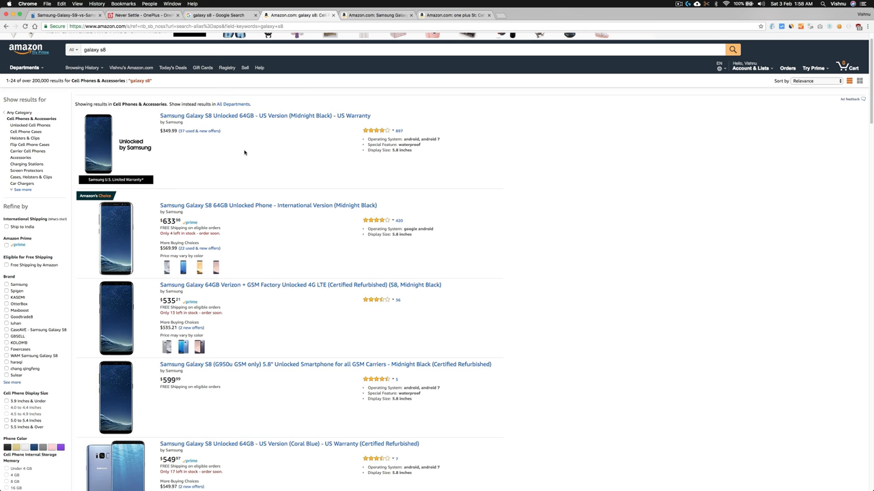
pyautogui.moveTo(248, 160)
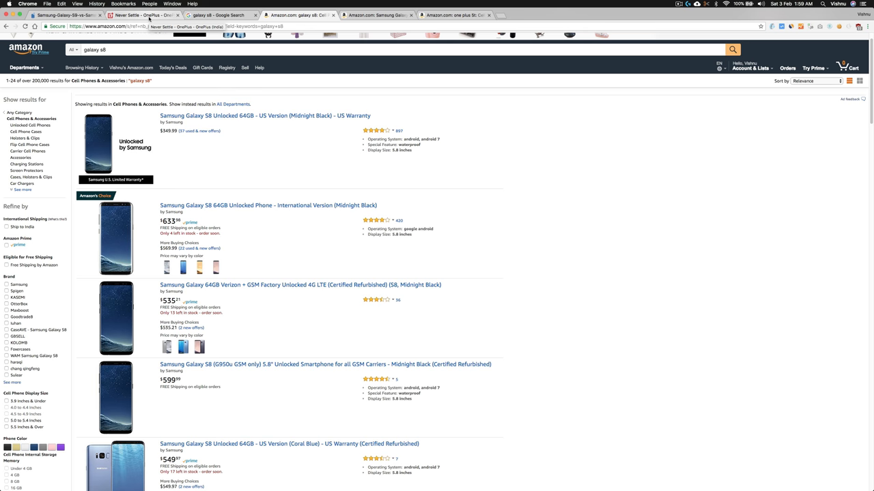
# Go back to the OnePlus 5T page, glancing at the unlocked Galaxy S8 Amazon listing between visits.
pyautogui.click(142, 15)
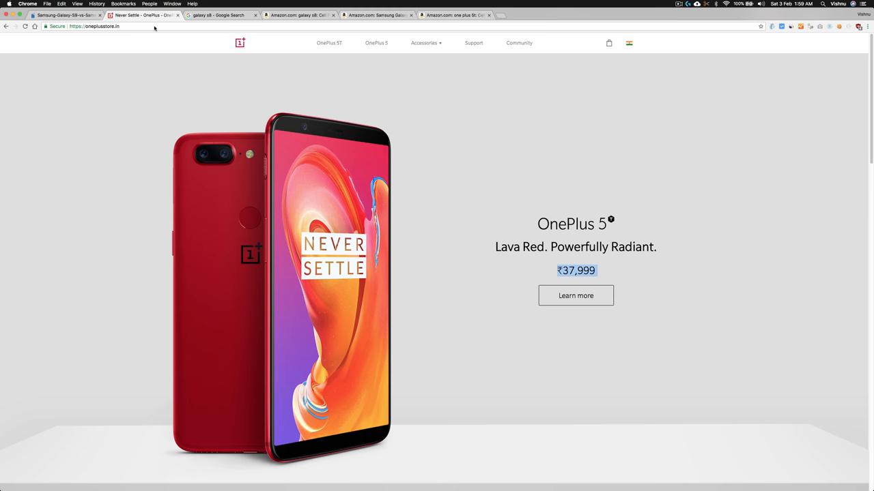
pyautogui.moveTo(559, 317)
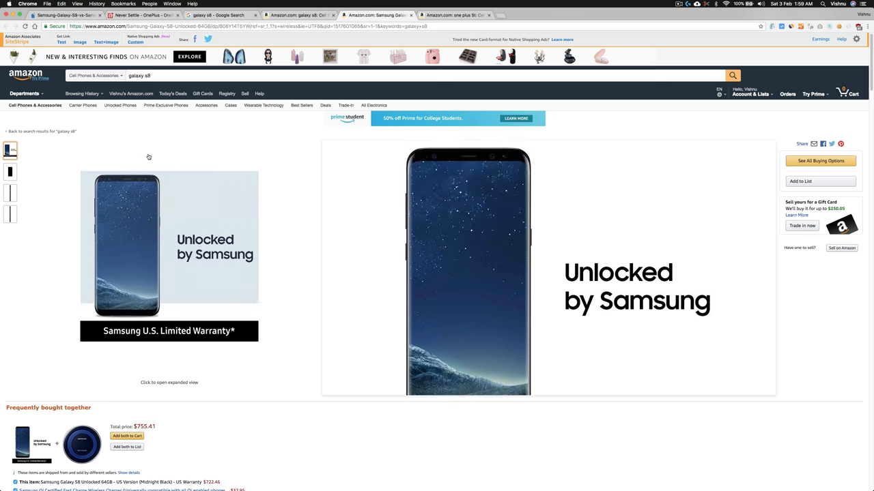
pyautogui.click(139, 15)
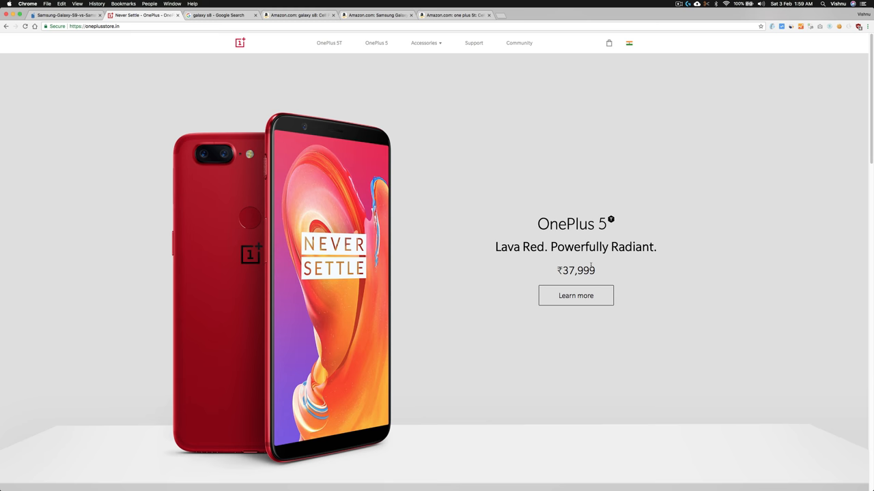
# Highlight and clear the ₹37,999 OnePlus 5T price, then return to the Amazon galaxy s8 results.
pyautogui.doubleClick(578, 270)
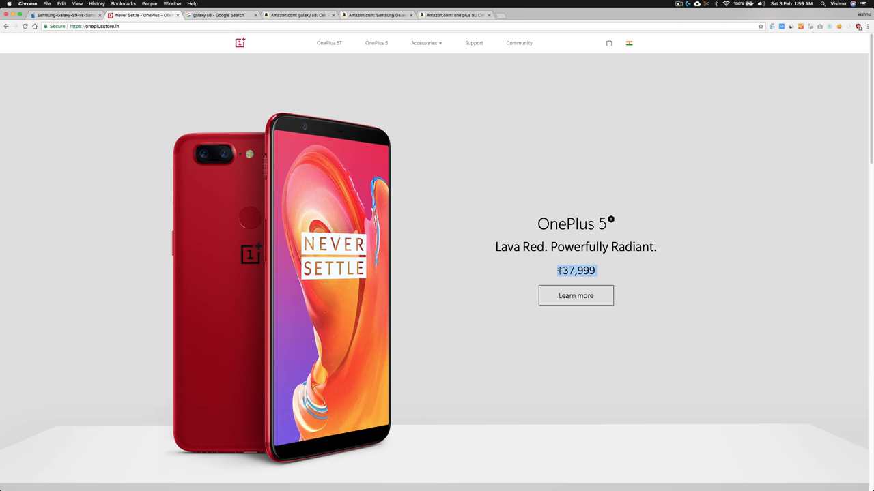
pyautogui.click(576, 270)
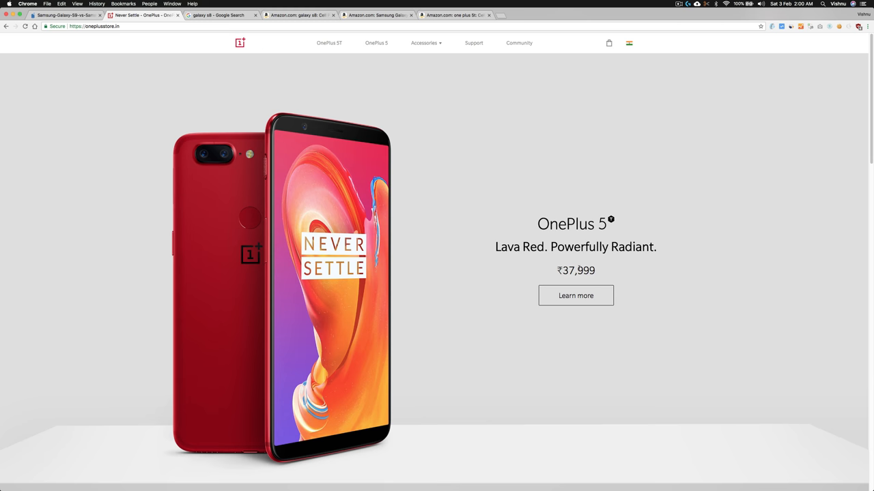
pyautogui.moveTo(623, 255)
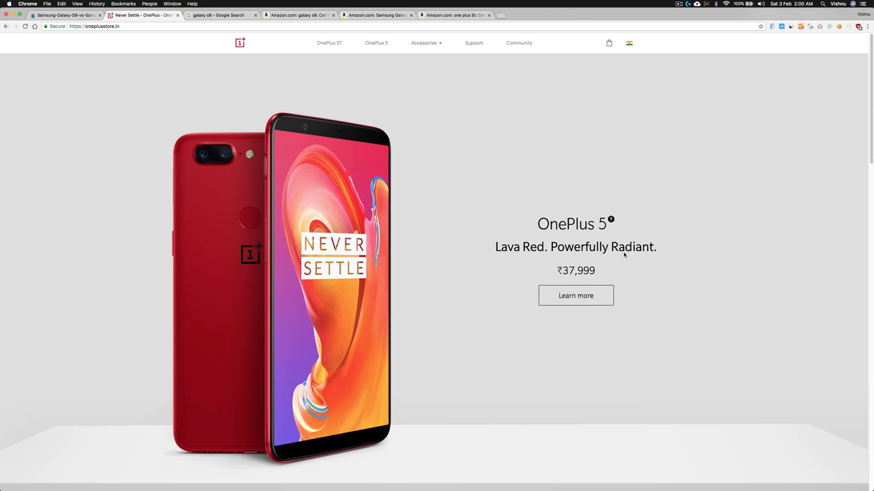
pyautogui.click(375, 13)
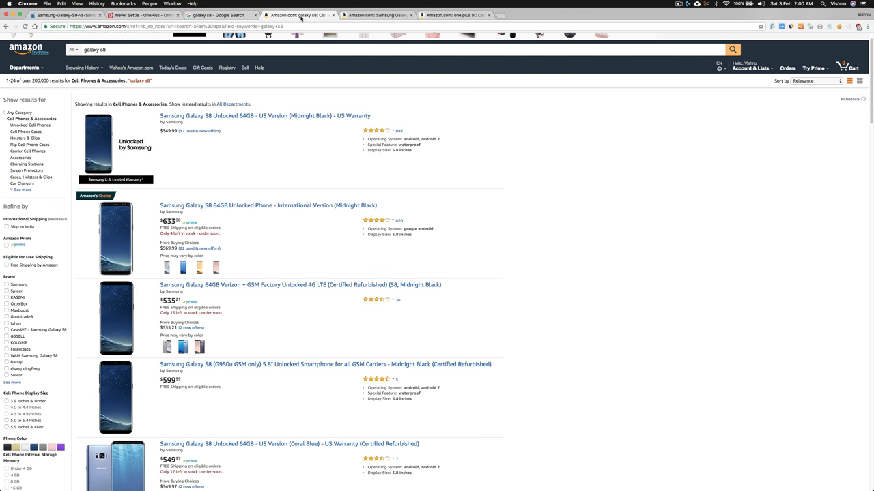
# Revisit the OnePlus 5T store page, then return to the #TheNextGalaxy Samsung image tab.
pyautogui.click(139, 15)
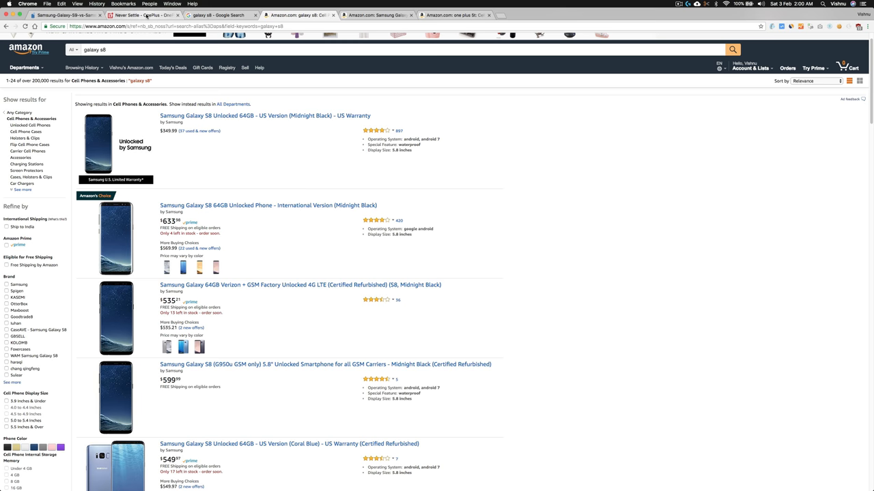
pyautogui.click(142, 15)
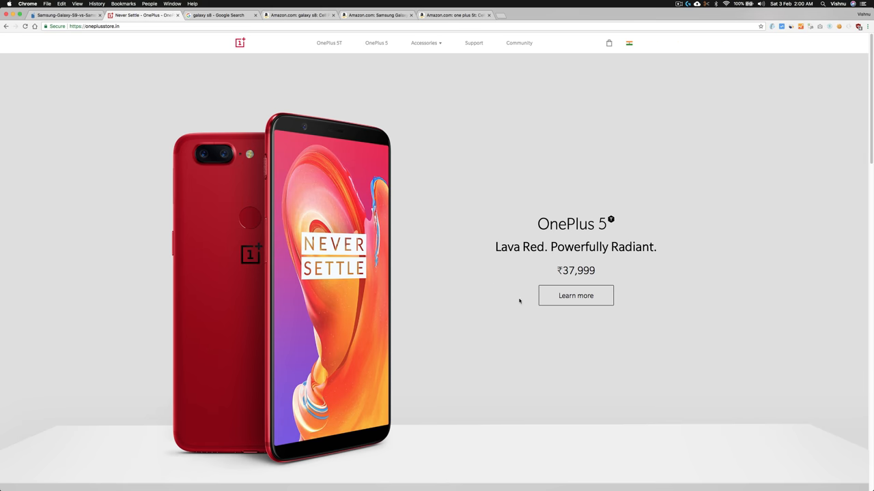
pyautogui.moveTo(473, 199)
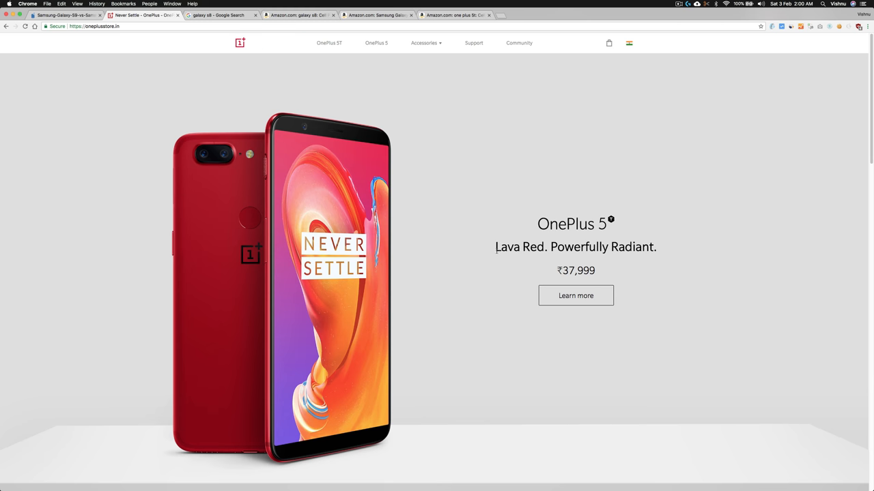
pyautogui.moveTo(497, 243)
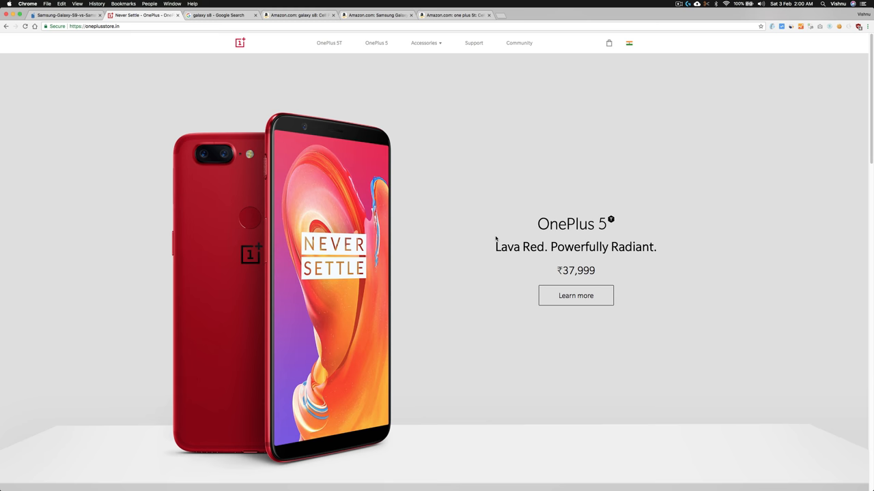
pyautogui.moveTo(508, 246)
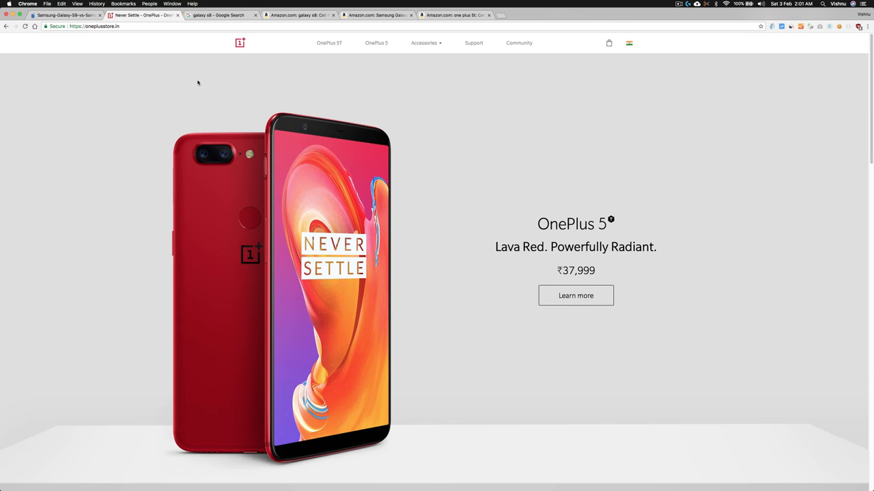
pyautogui.click(62, 15)
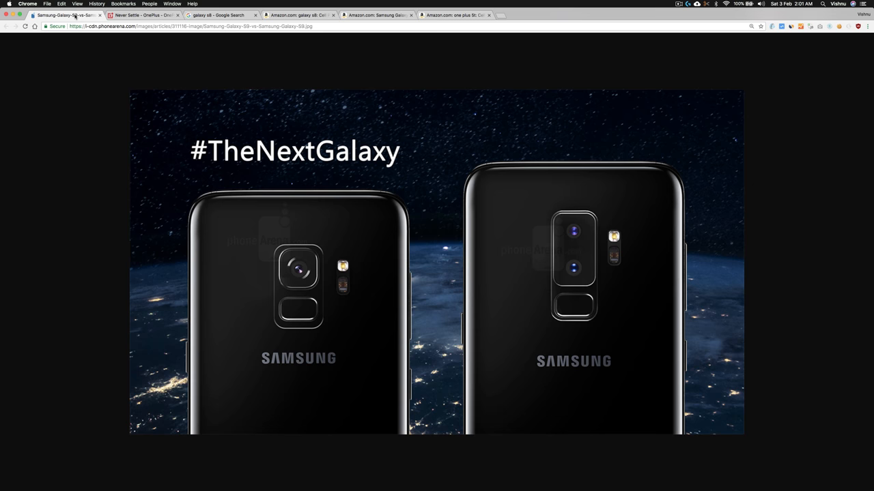
pyautogui.moveTo(55, 99)
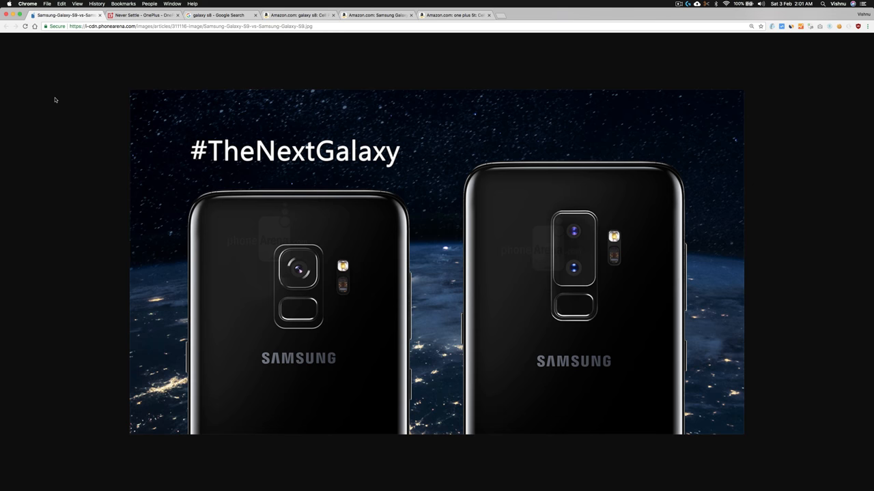